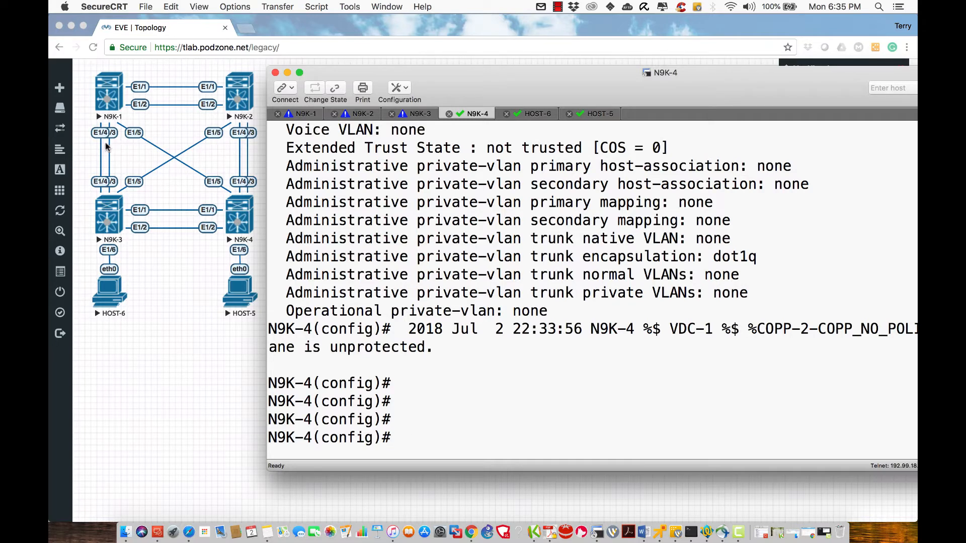
{"action": "mouse_move", "coordinate": [122, 255]}
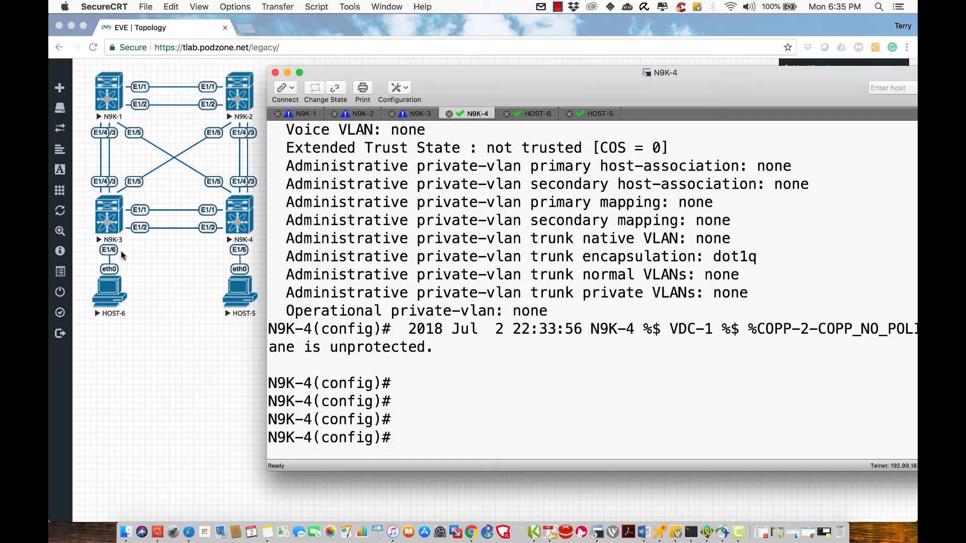
{"action": "mouse_move", "coordinate": [482, 284]}
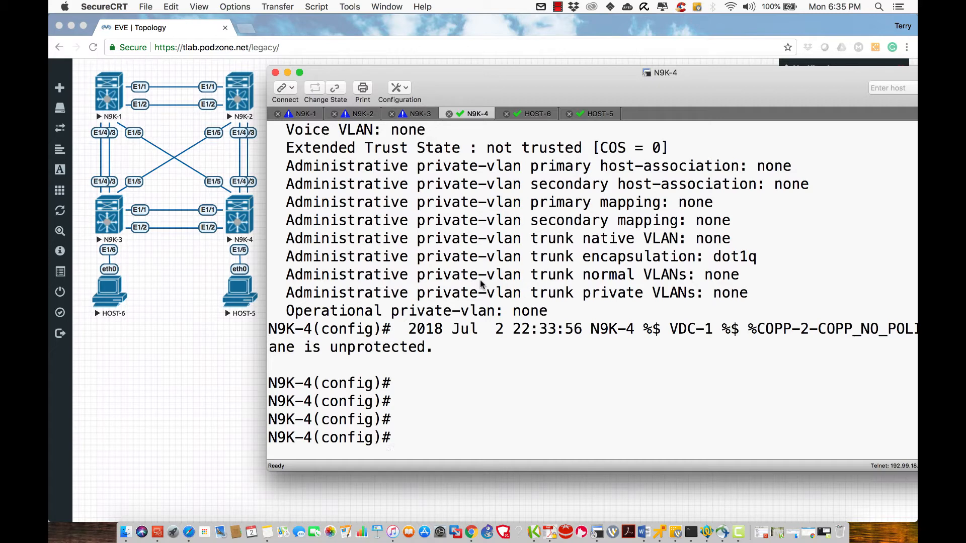
- Run 'show int e1/1 switchport' on N9K-4 and check its access-mode VLAN 1 output
{"action": "type", "text": "sho"}
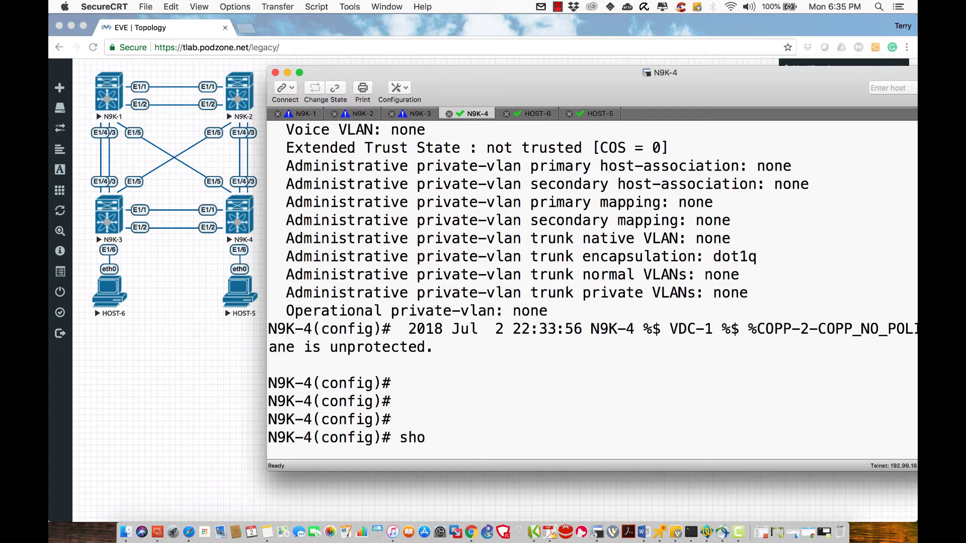
{"action": "type", "text": "w int"}
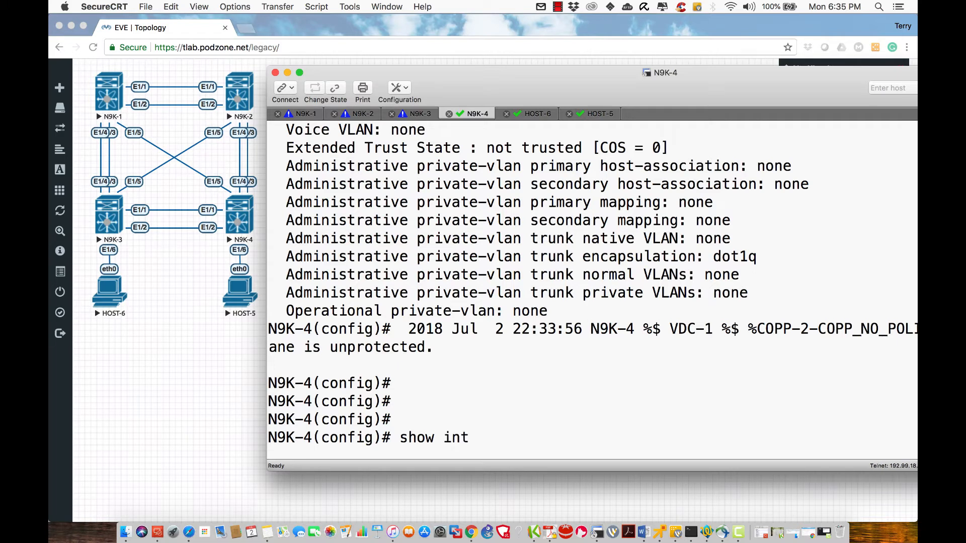
{"action": "type", "text": "e"}
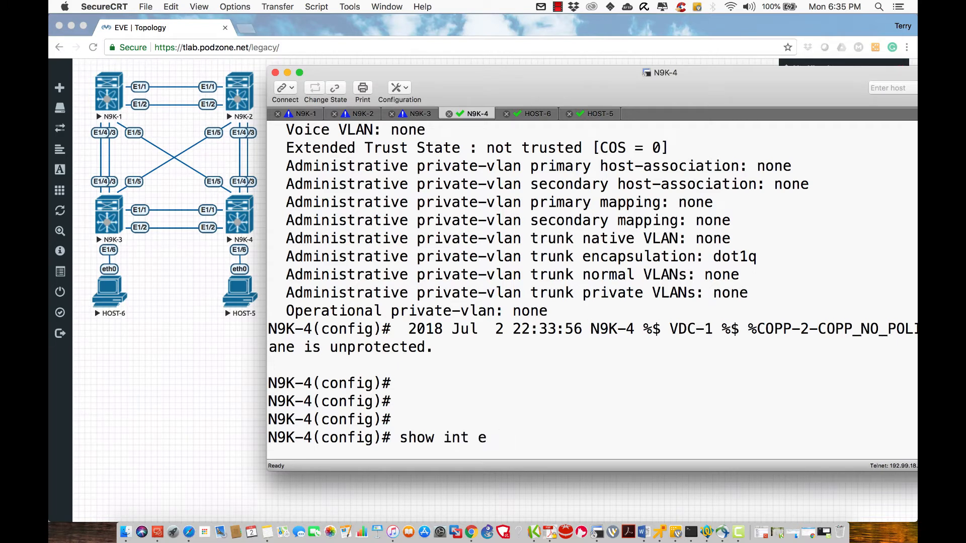
{"action": "type", "text": "1/1"}
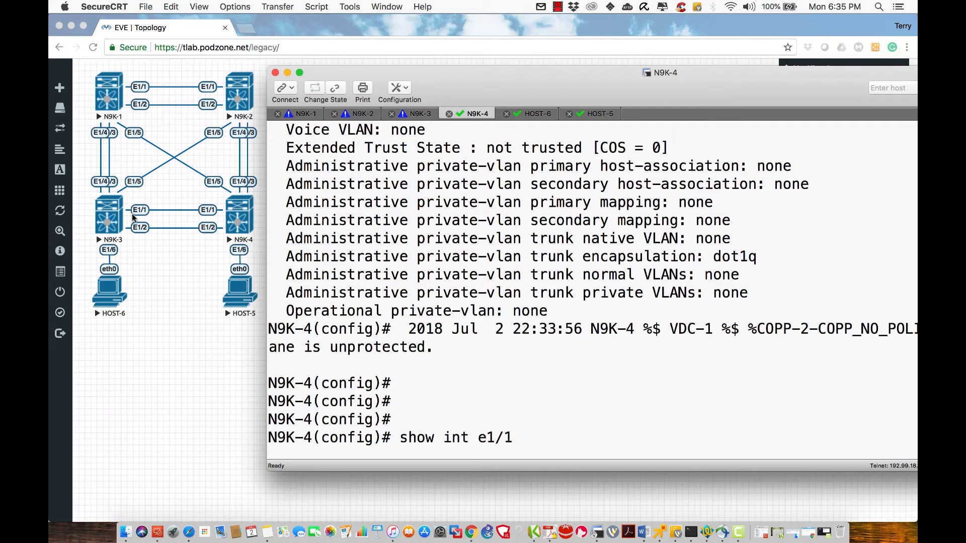
{"action": "mouse_move", "coordinate": [213, 213]}
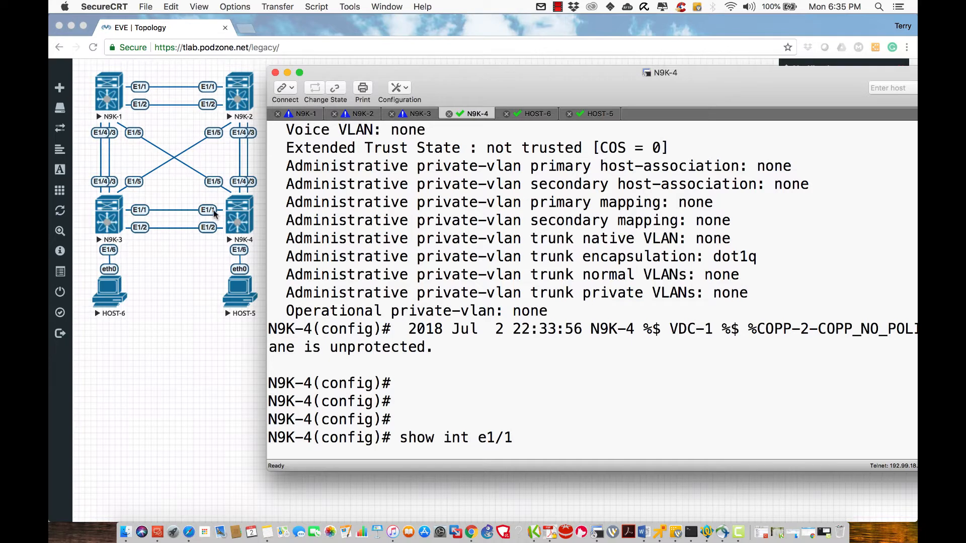
{"action": "type", "text": "switch"}
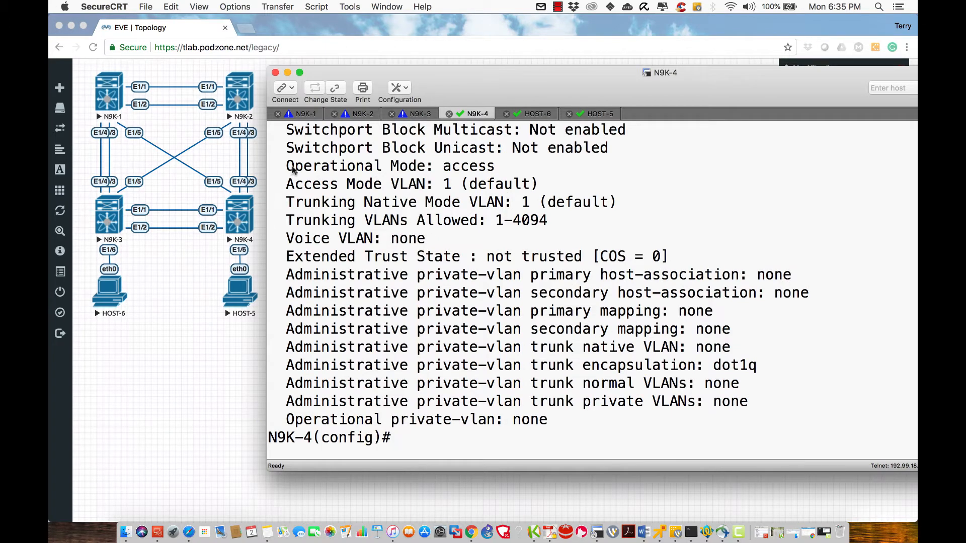
{"action": "double_click", "coordinate": [390, 166]}
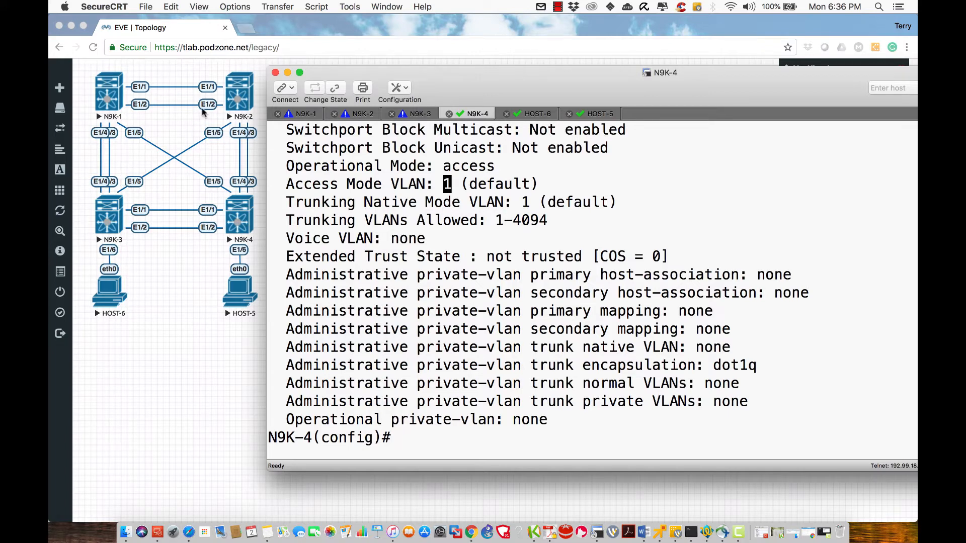
{"action": "mouse_move", "coordinate": [635, 278]}
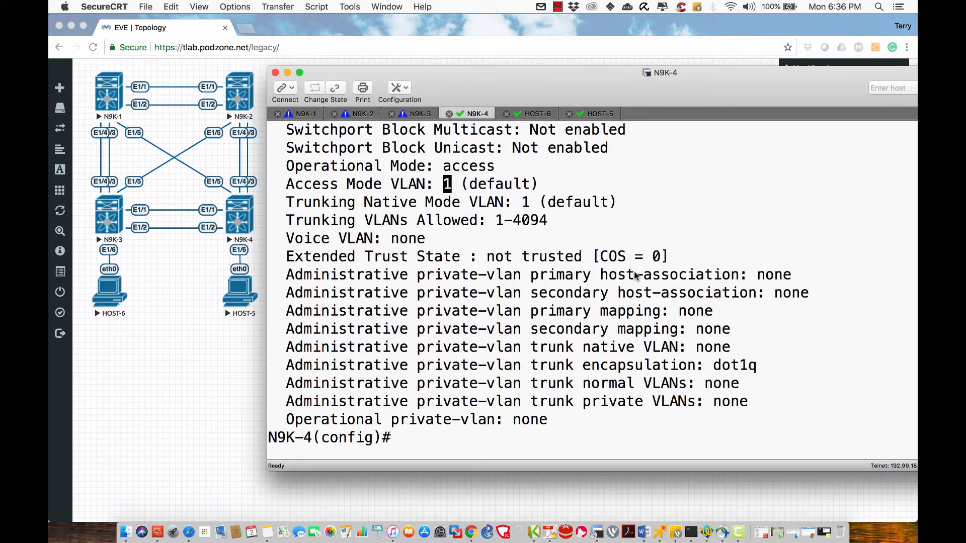
{"action": "mouse_move", "coordinate": [430, 300]}
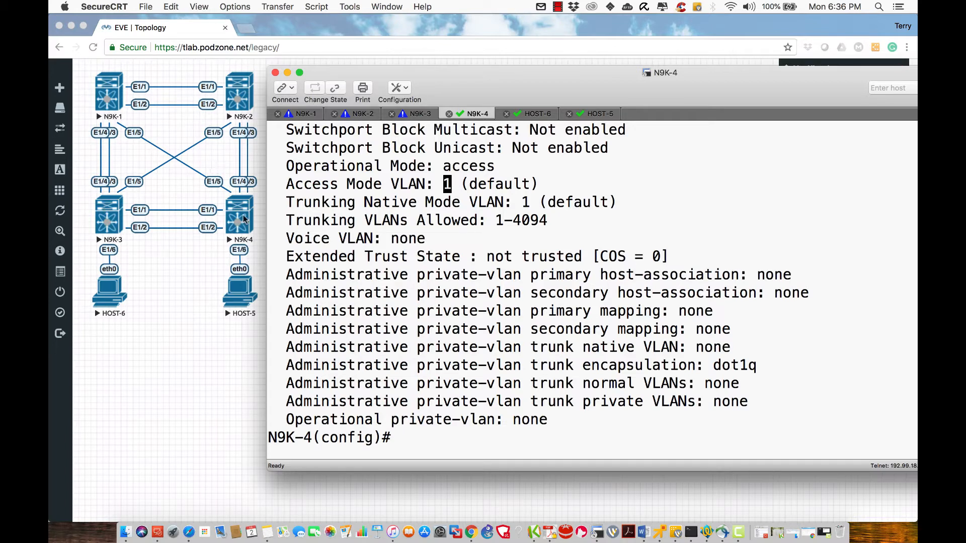
{"action": "mouse_move", "coordinate": [432, 215]}
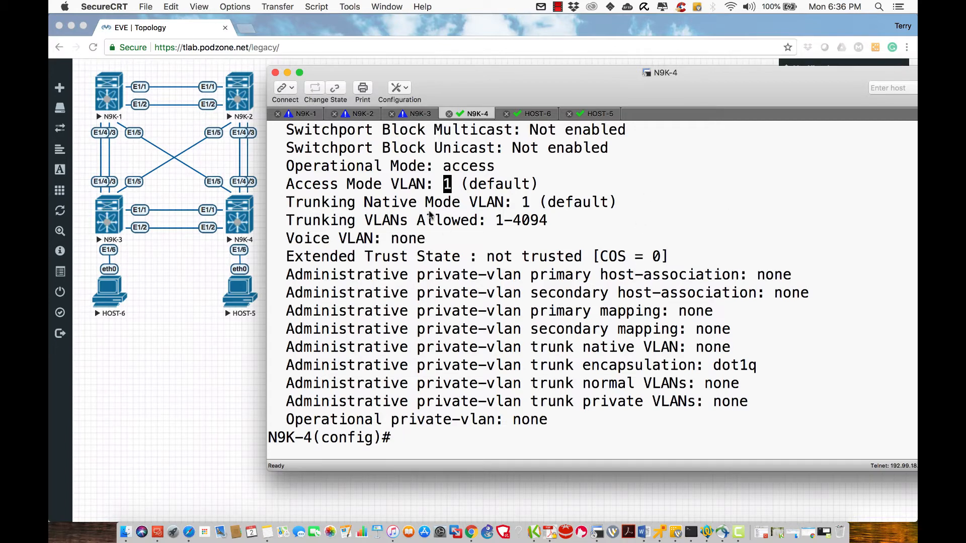
- Bring the N9K-1 session to the front
{"action": "left_click", "coordinate": [304, 113]}
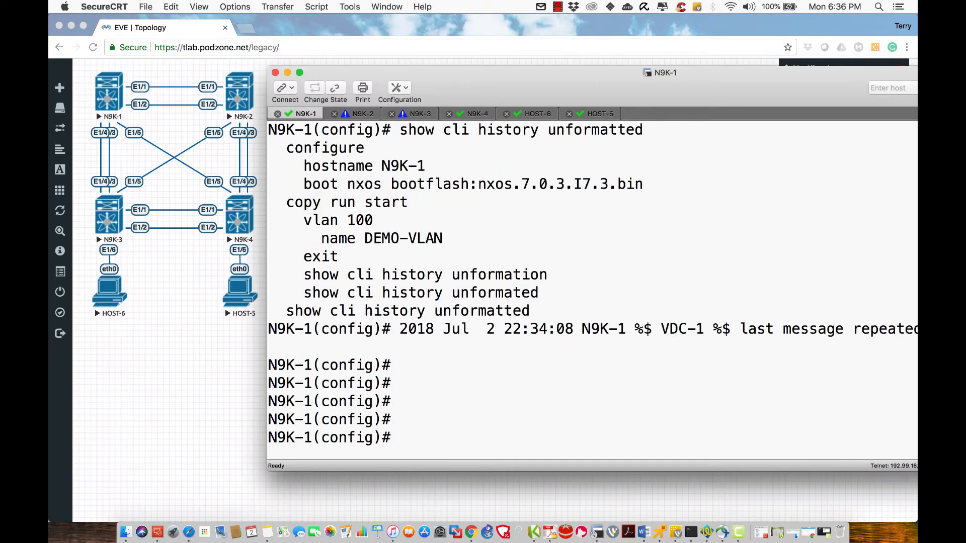
- Enter 'int e1/1-5' on N9K-1 to reach config-if-range mode for Ethernet1/1-5
{"action": "type", "text": "int"}
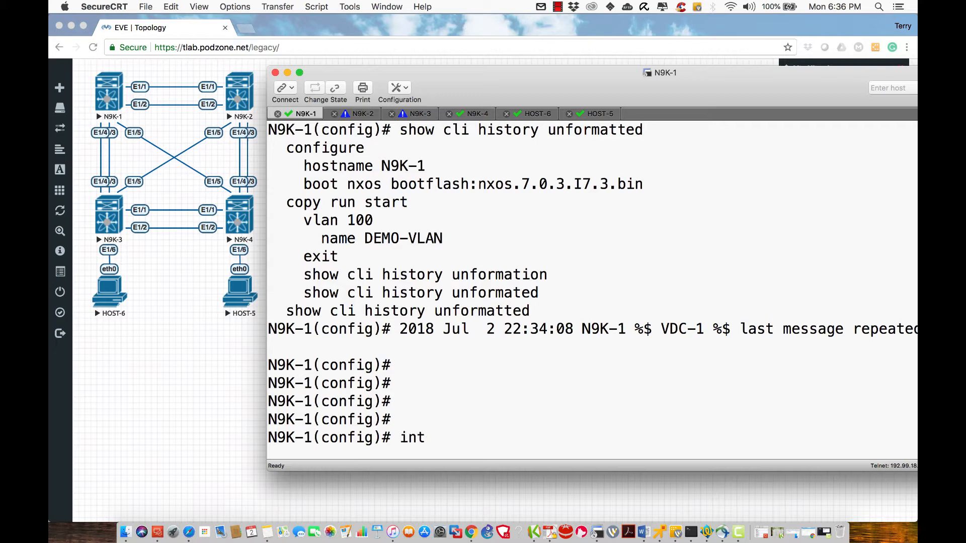
{"action": "type", "text": "e1/1-"}
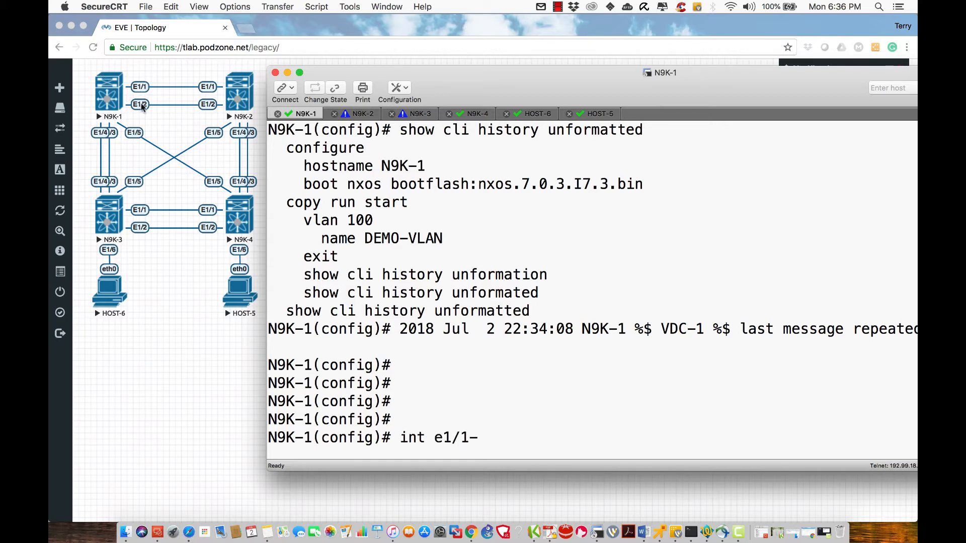
{"action": "mouse_move", "coordinate": [101, 142]}
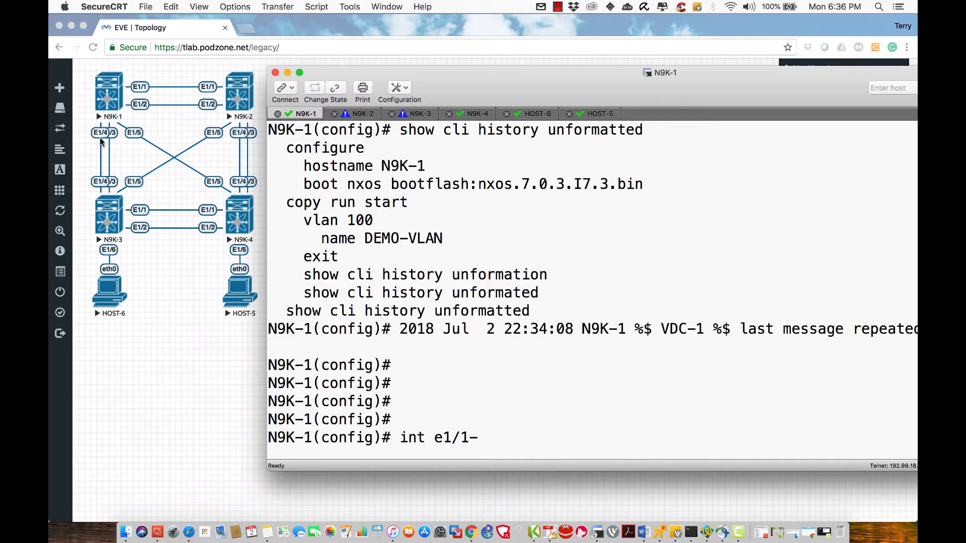
{"action": "mouse_move", "coordinate": [545, 175]}
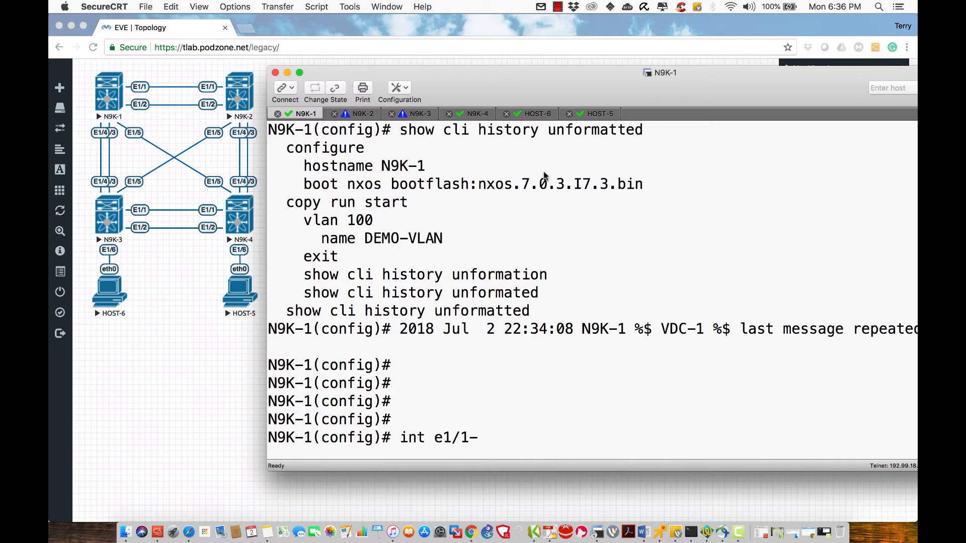
{"action": "type", "text": "5"}
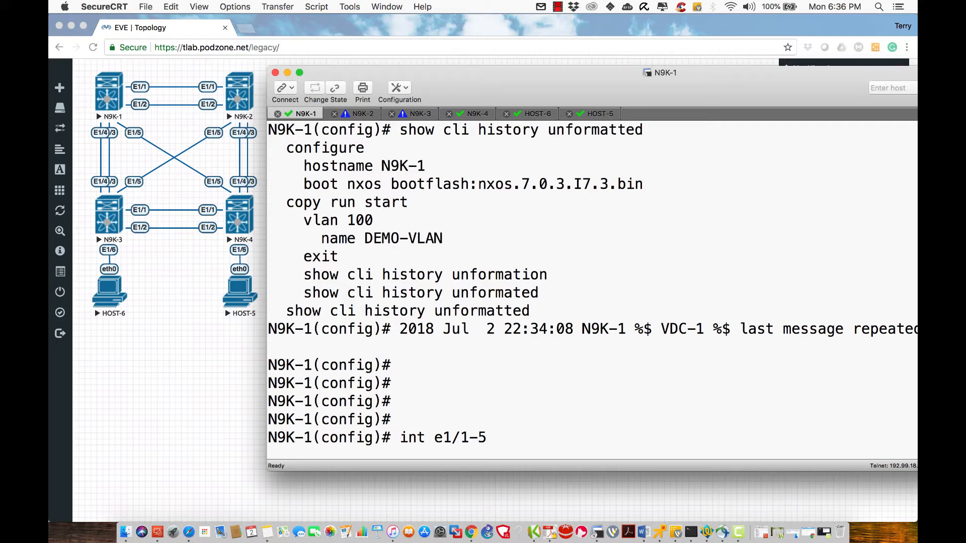
{"action": "key", "text": "Return"}
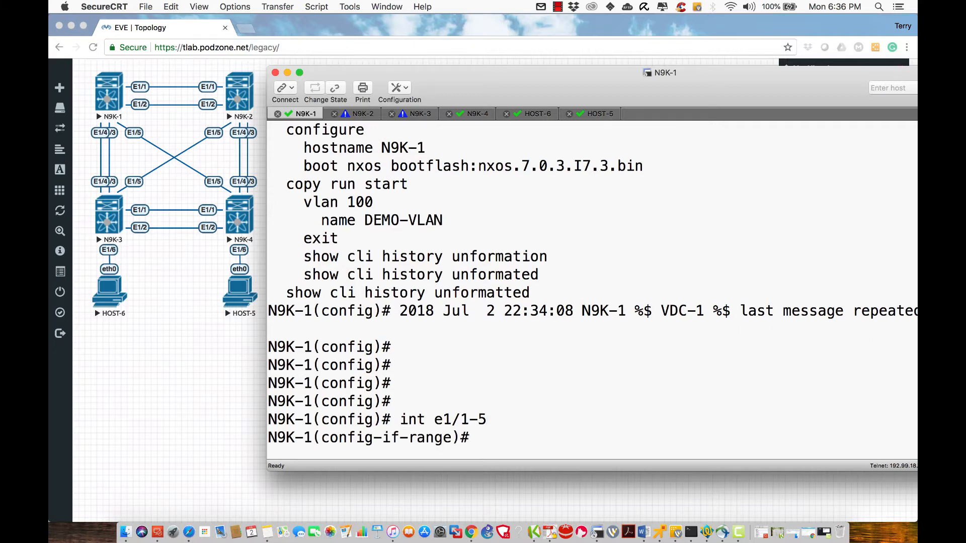
{"action": "mouse_move", "coordinate": [446, 413]}
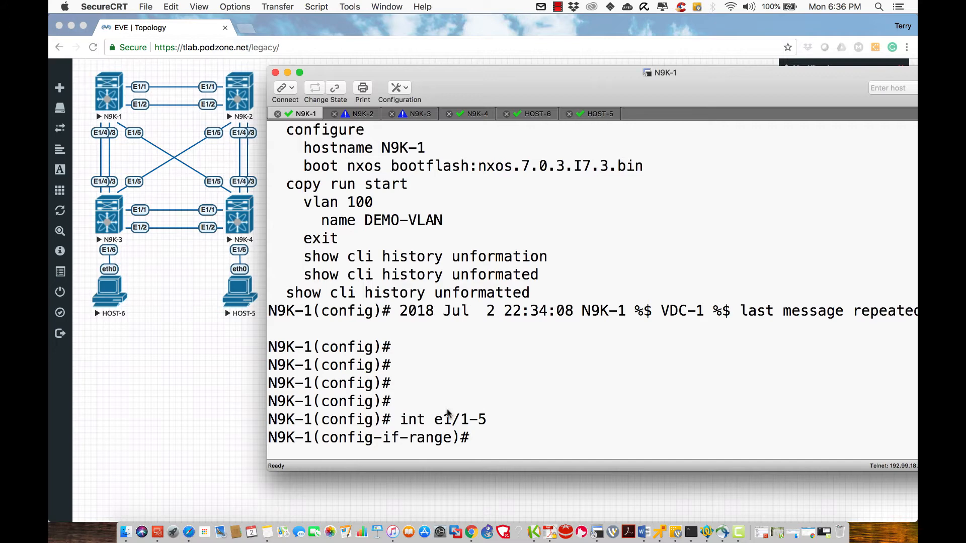
{"action": "double_click", "coordinate": [430, 438]}
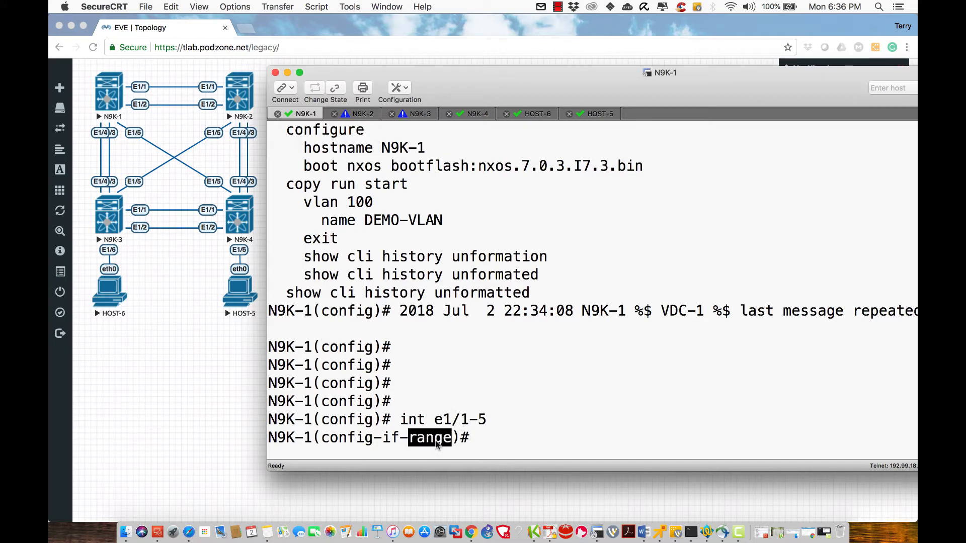
{"action": "mouse_move", "coordinate": [631, 393]}
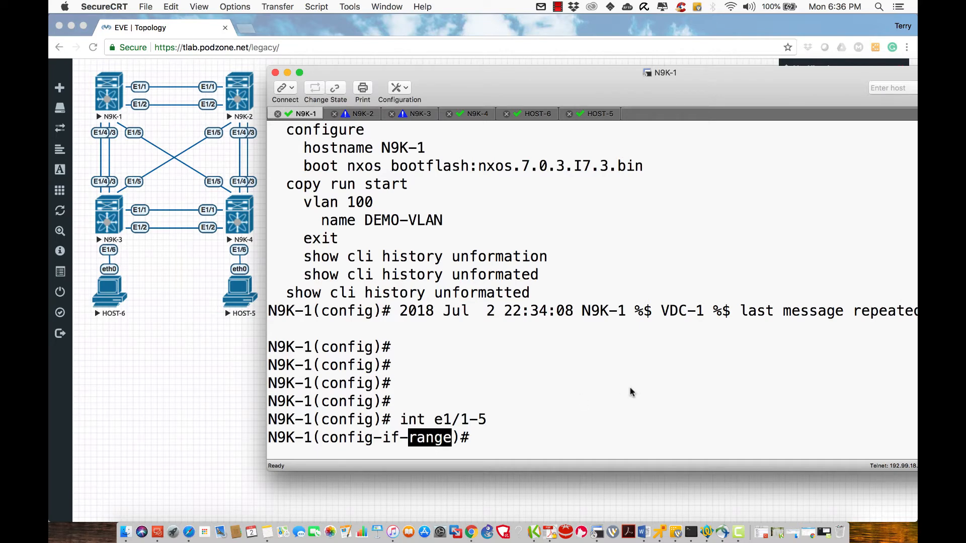
- Run 'where' on N9K-1 confirming the context is interface Ethernet1/1-5
{"action": "type", "text": "where"}
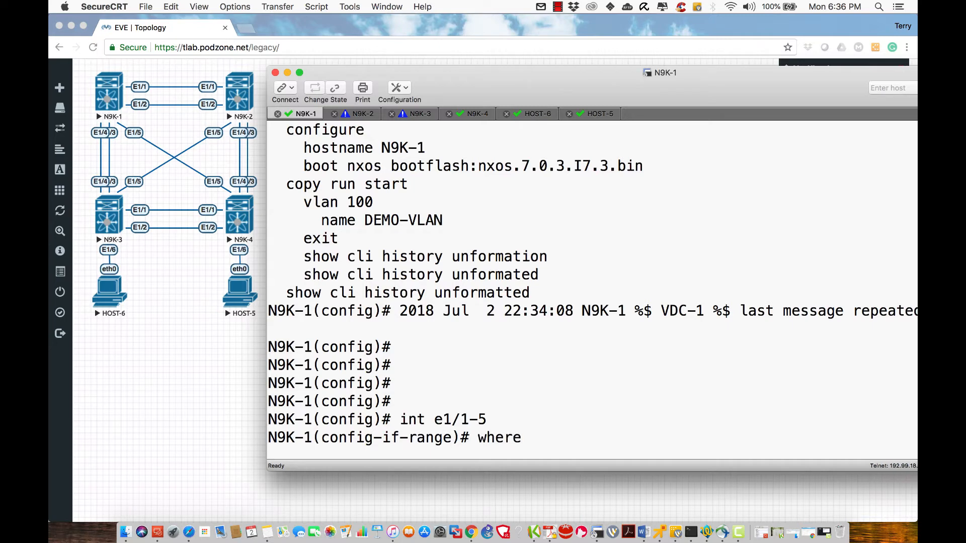
{"action": "key", "text": "Return"}
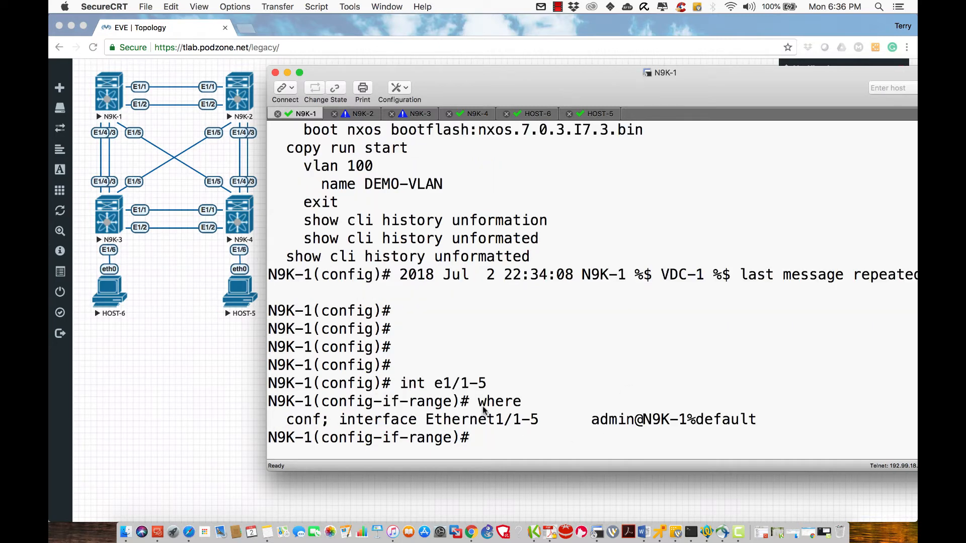
{"action": "double_click", "coordinate": [499, 401]}
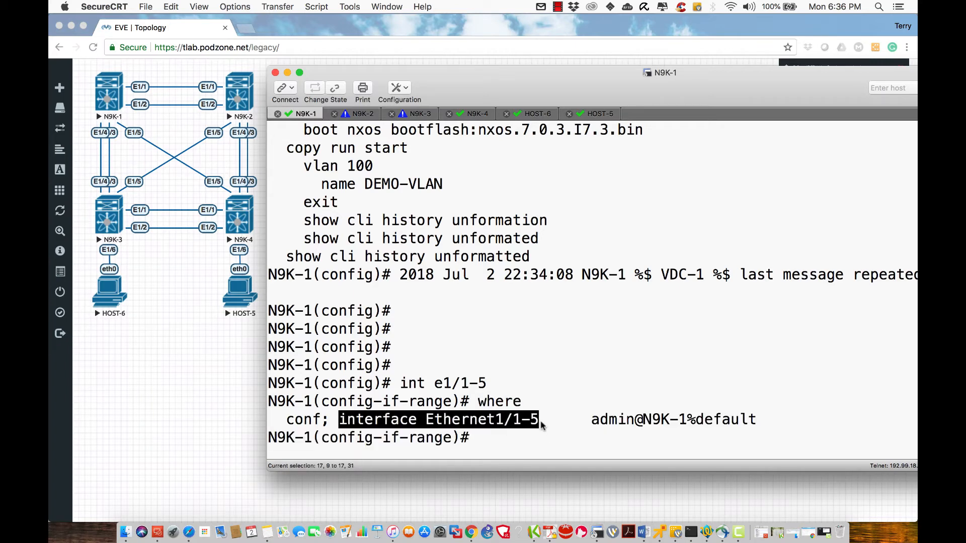
{"action": "mouse_move", "coordinate": [330, 441]}
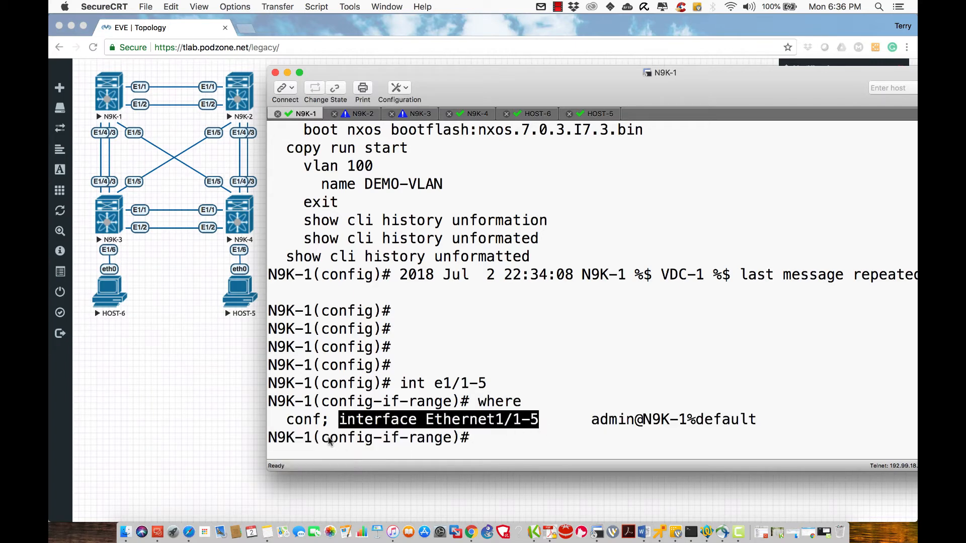
{"action": "double_click", "coordinate": [386, 438]}
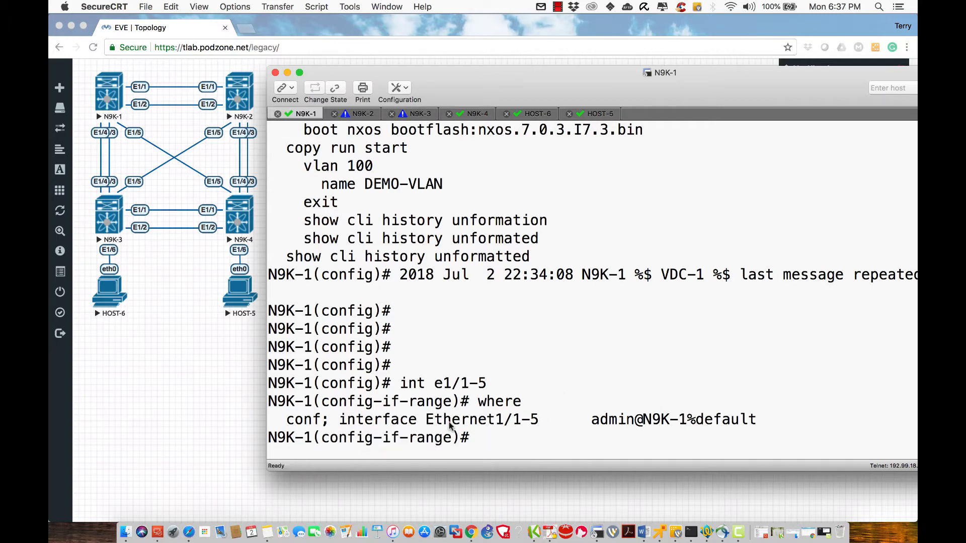
{"action": "double_click", "coordinate": [499, 401]}
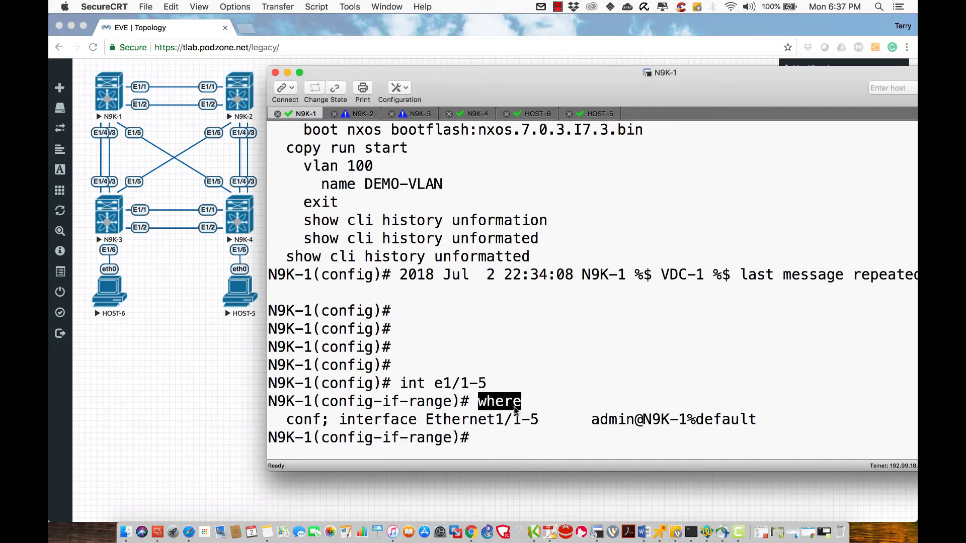
- Set Ethernet1/1-5 on N9K-1 to switchport mode trunk and enable them with 'no shut'
{"action": "type", "text": "switchport"}
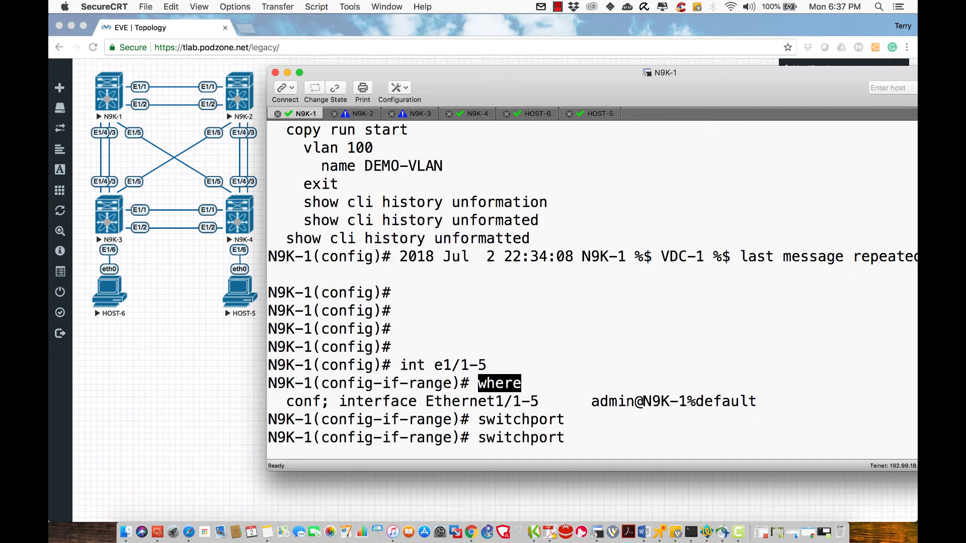
{"action": "type", "text": "mode trunk"}
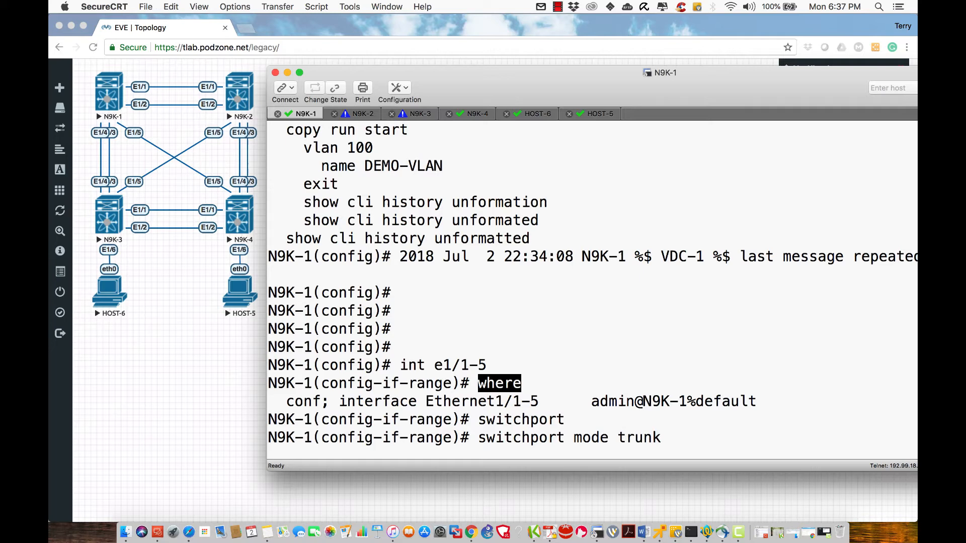
{"action": "key", "text": "Return"}
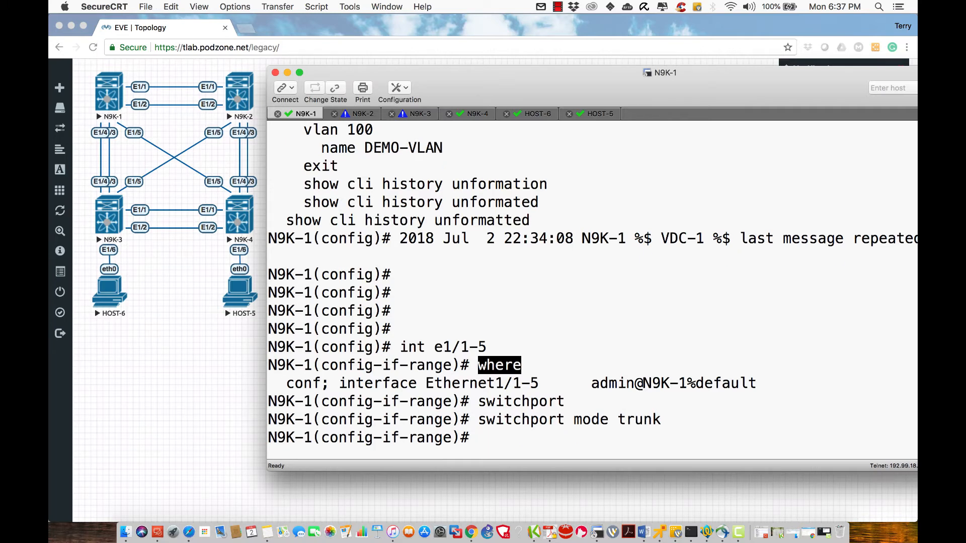
{"action": "type", "text": "no"}
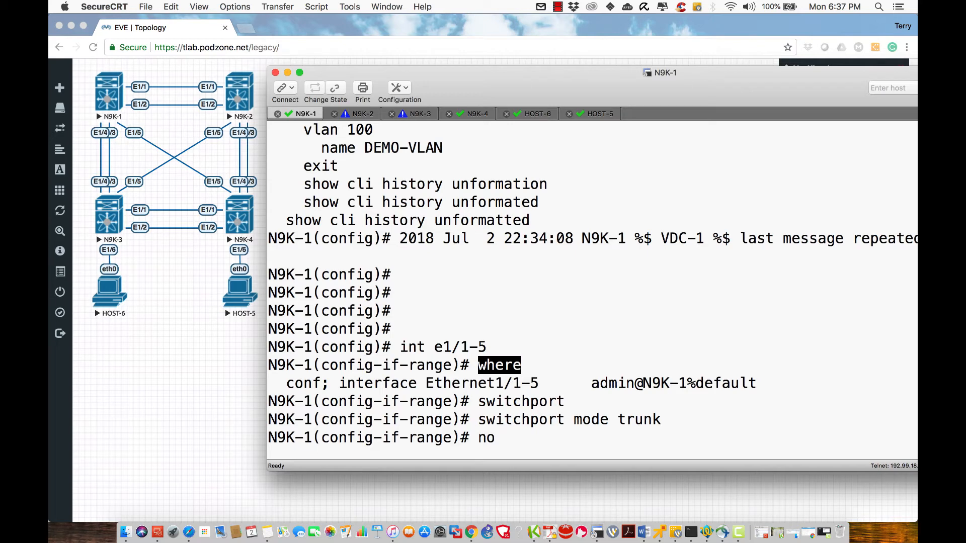
{"action": "type", "text": "sho"}
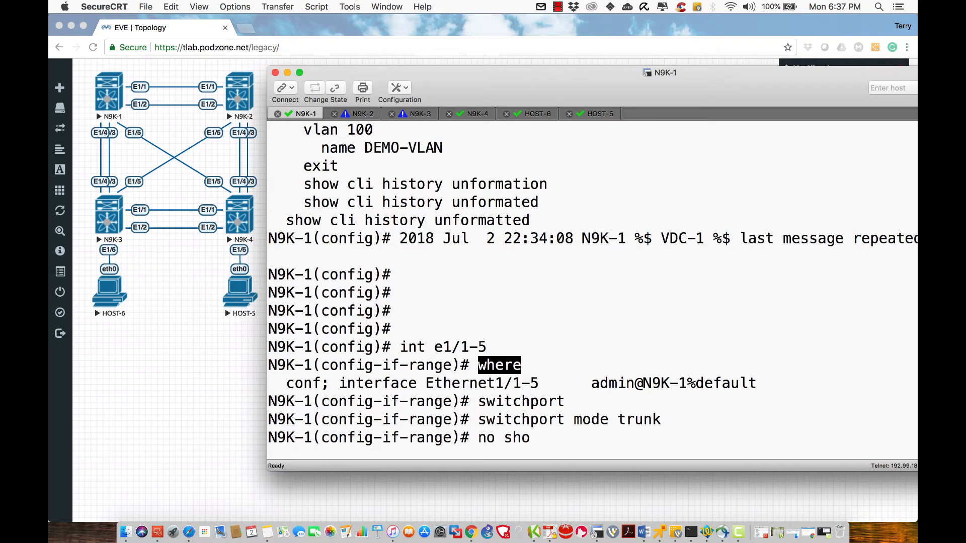
{"action": "type", "text": "ut"}
{"action": "key", "text": "Return"}
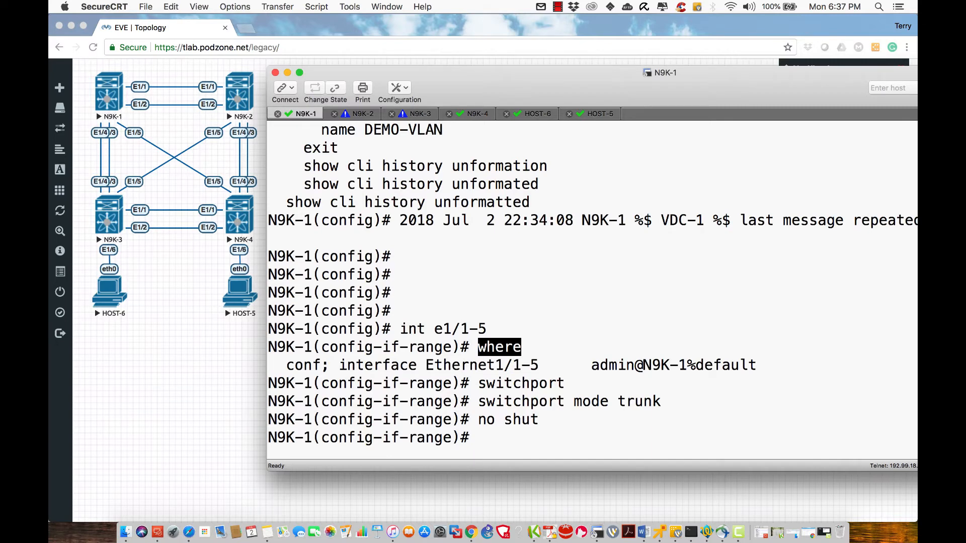
{"action": "type", "text": "s"}
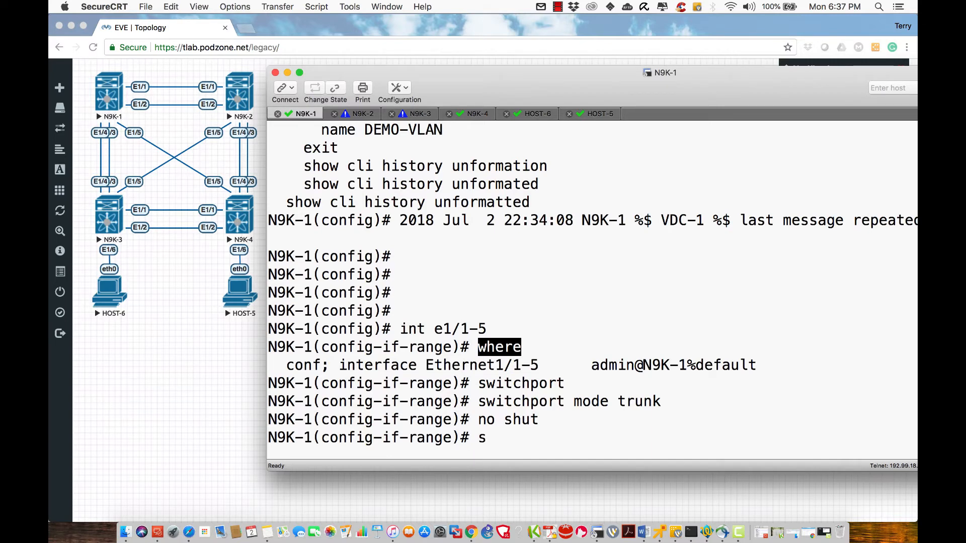
- Run 'show cli history unformatted' on N9K-1 to list the trunk configuration commands
{"action": "type", "text": "how cli hiso"}
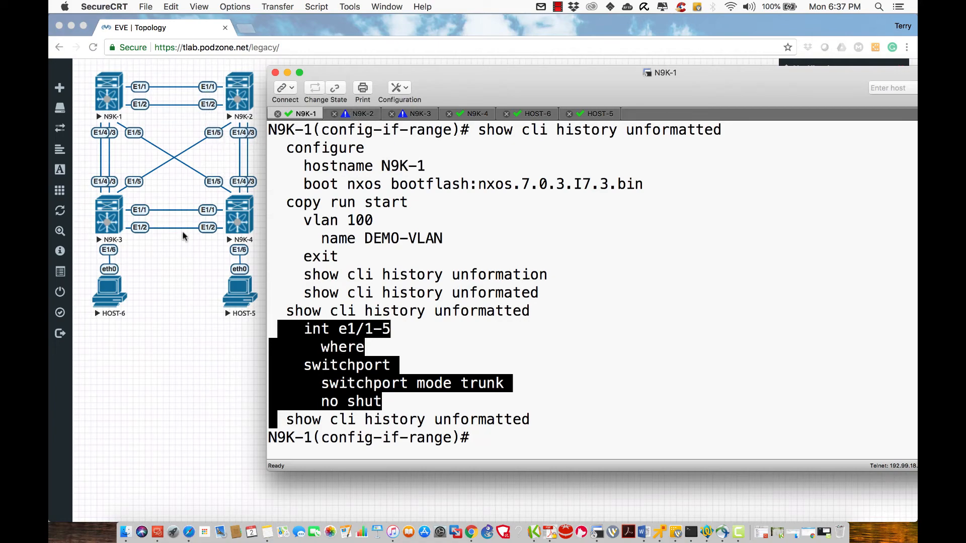
- Paste the Ethernet1/1-5 trunk commands into the N9K-2, N9K-3 and N9K-4 sessions
{"action": "left_click", "coordinate": [362, 114]}
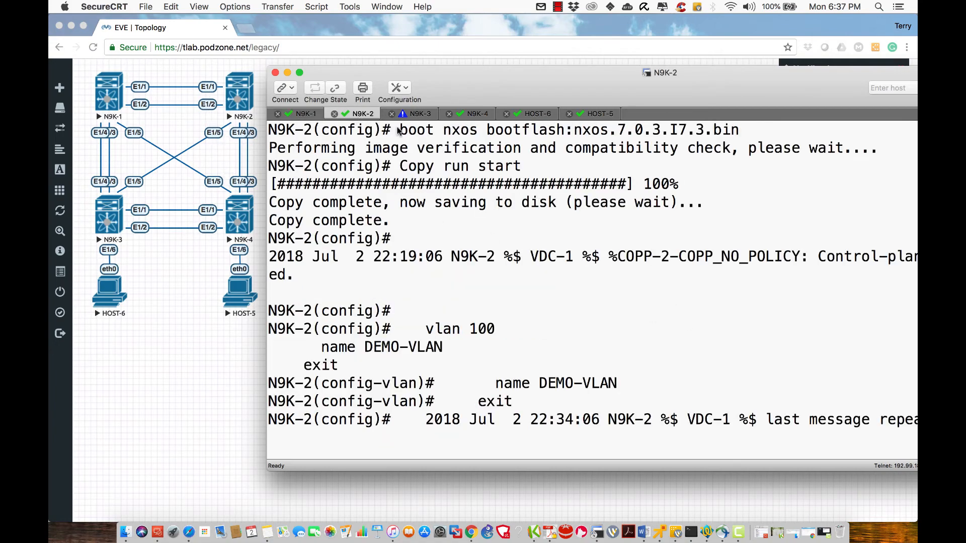
{"action": "scroll", "scroll_direction": "down", "scroll_amount": 3}
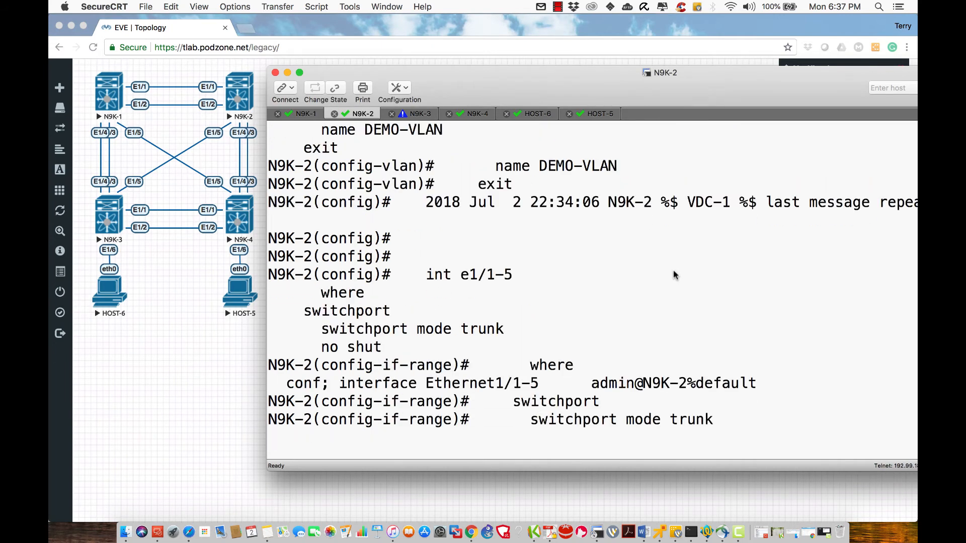
{"action": "left_click", "coordinate": [421, 114]}
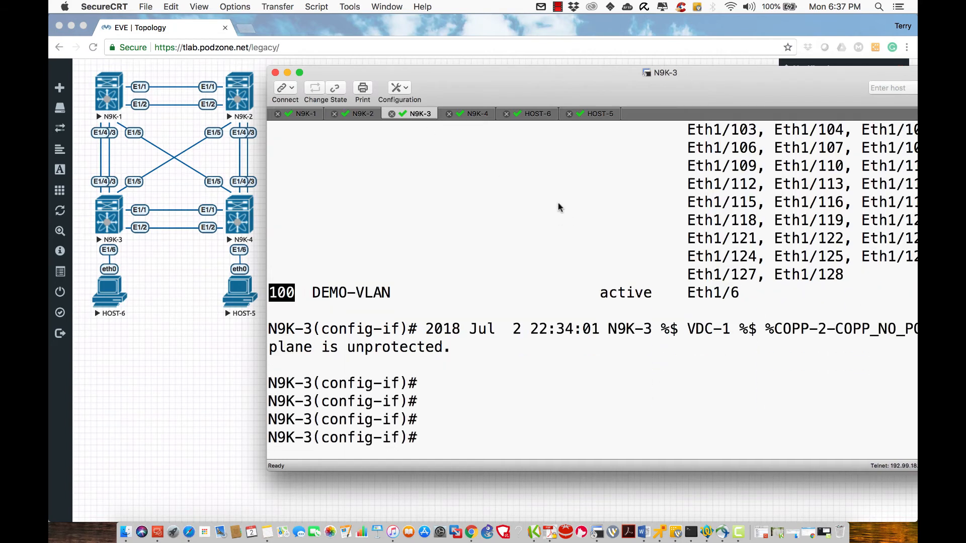
{"action": "type", "text": "exit"}
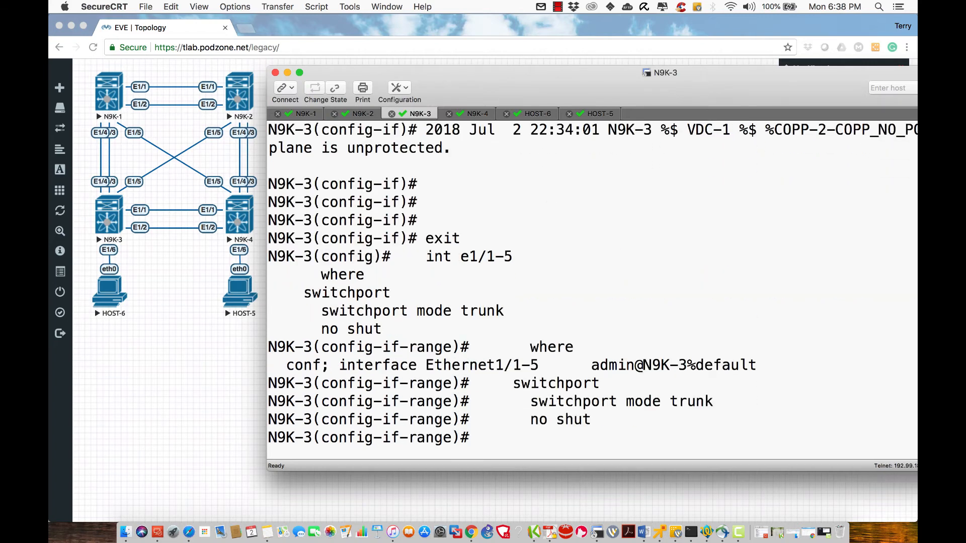
{"action": "left_click", "coordinate": [476, 114]}
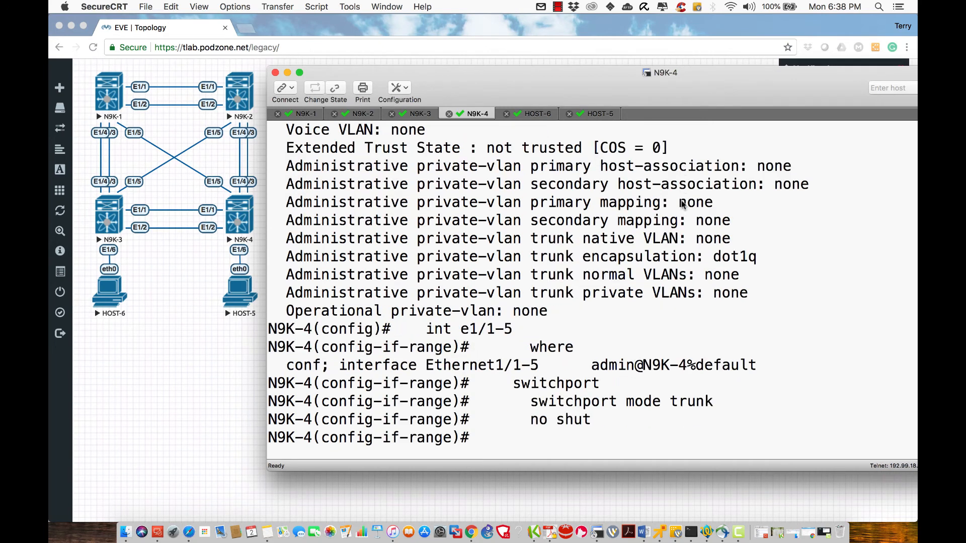
{"action": "mouse_move", "coordinate": [815, 226]}
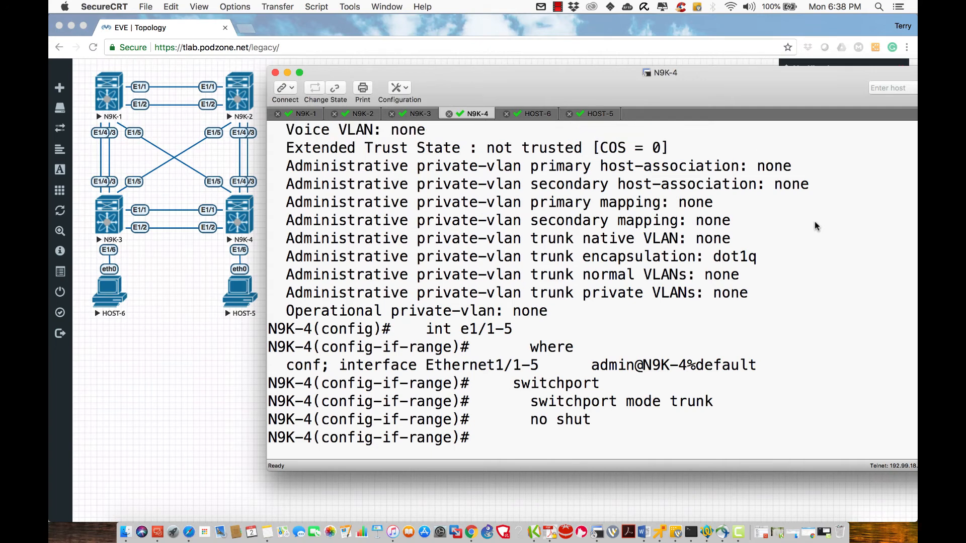
{"action": "scroll", "scroll_direction": "up", "scroll_amount": 3}
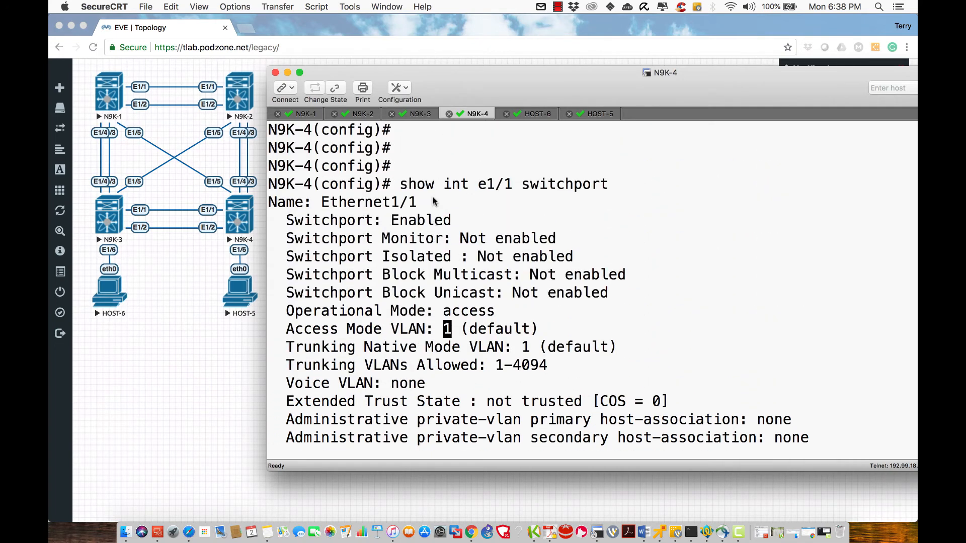
{"action": "mouse_move", "coordinate": [326, 206]}
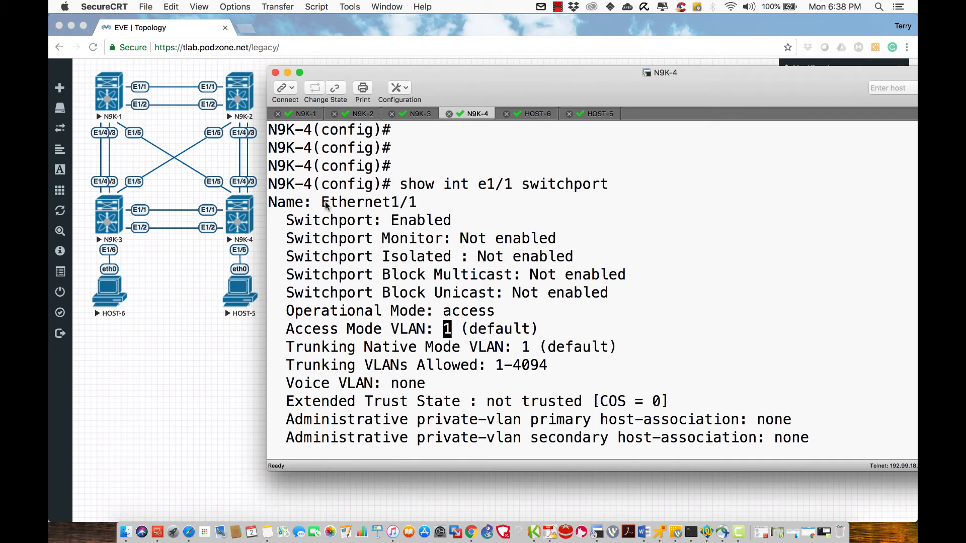
{"action": "double_click", "coordinate": [369, 202]}
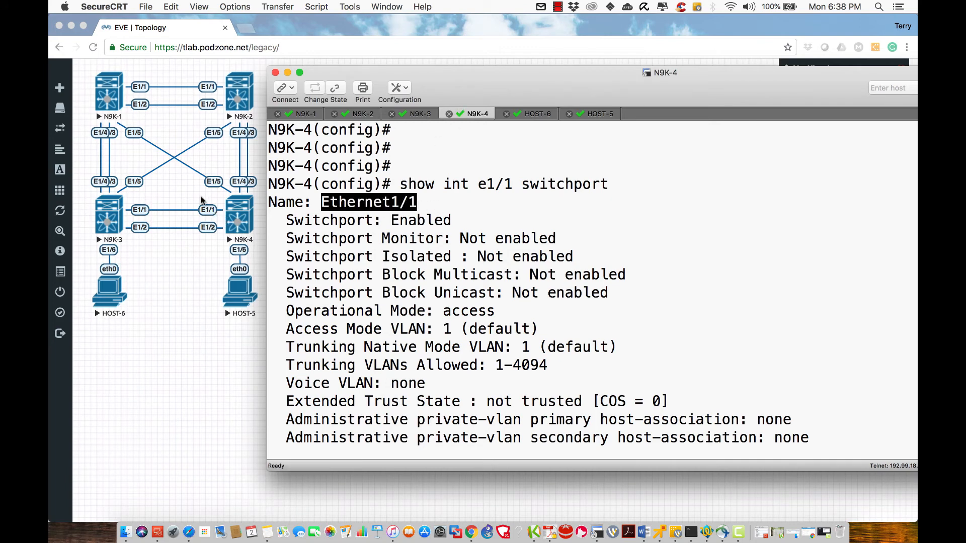
{"action": "mouse_move", "coordinate": [468, 241]}
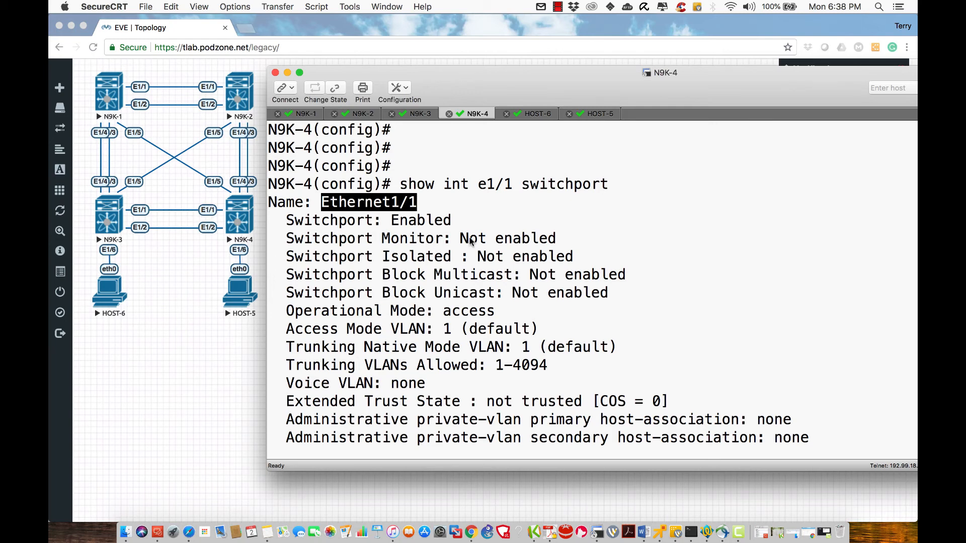
{"action": "mouse_move", "coordinate": [425, 228]}
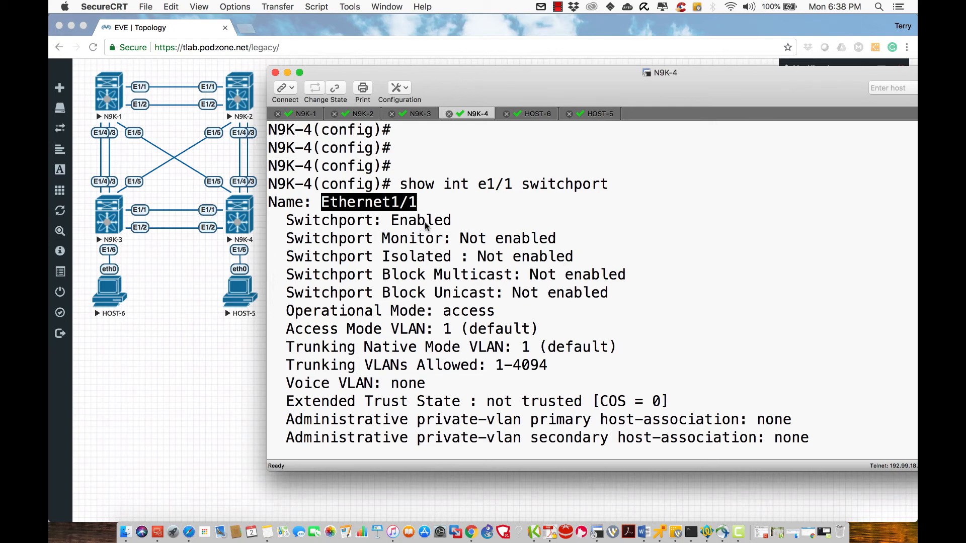
{"action": "mouse_move", "coordinate": [283, 310]}
{"action": "type", "text": "ri"}
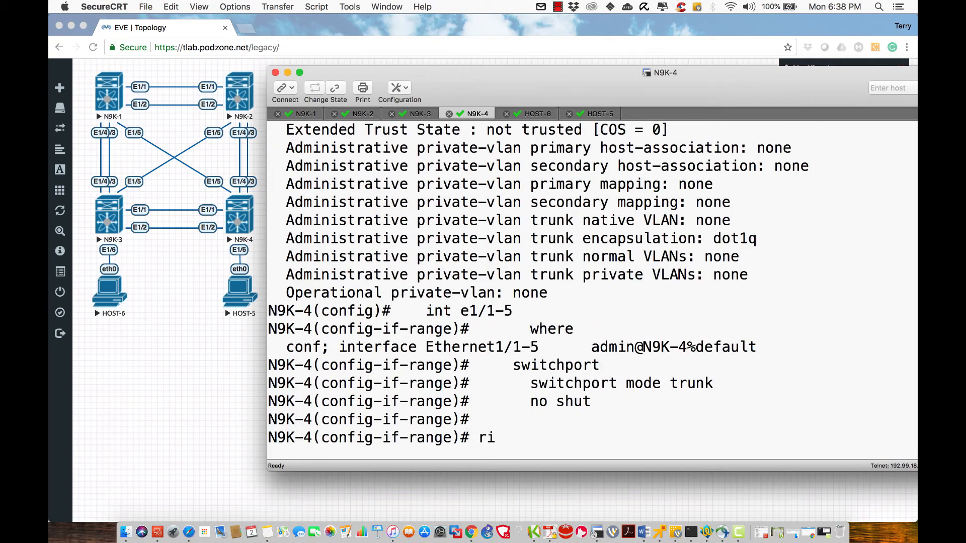
- End config mode on N9K-4 and rerun 'show int e1/1 switchport', now reporting trunk mode
{"action": "type", "text": "end"}
{"action": "type", "text": "show"}
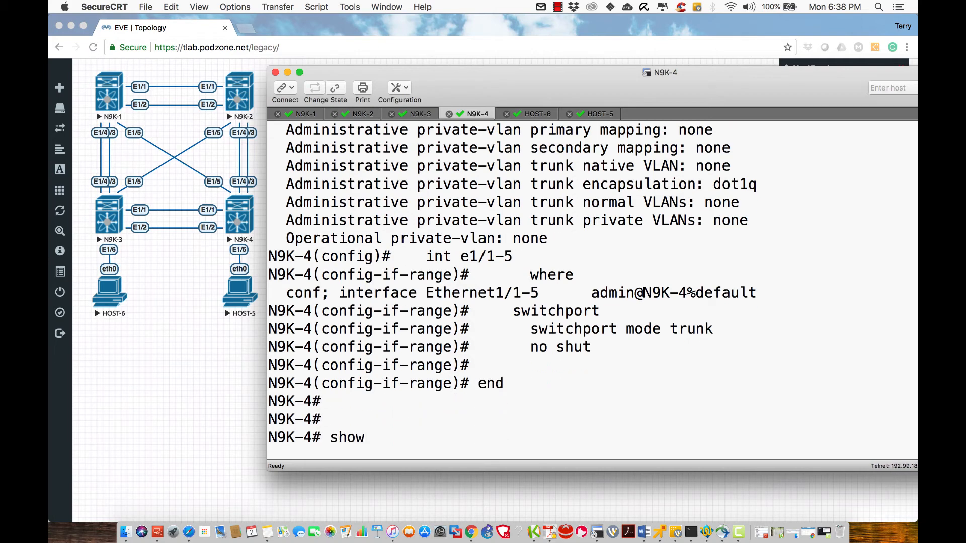
{"action": "type", "text": "int e1/1"}
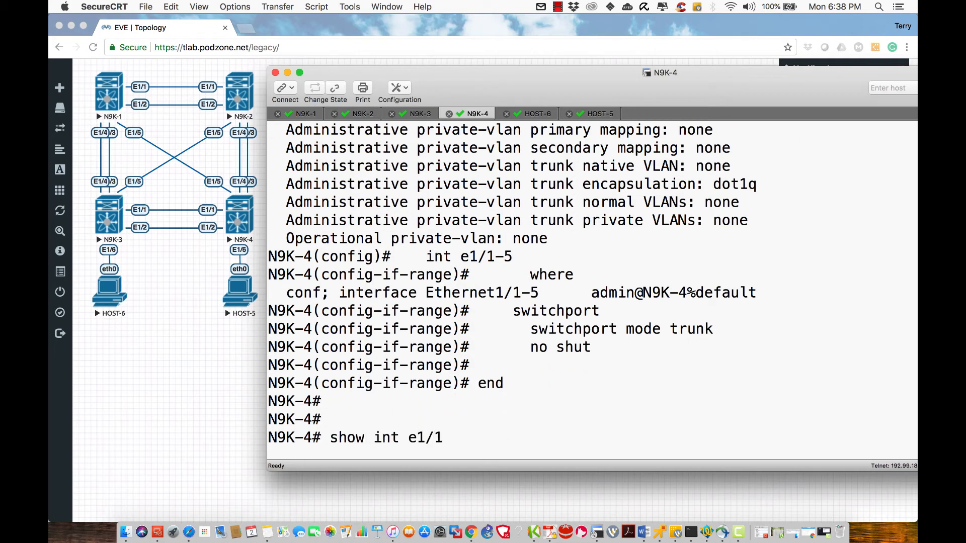
{"action": "type", "text": "switch"}
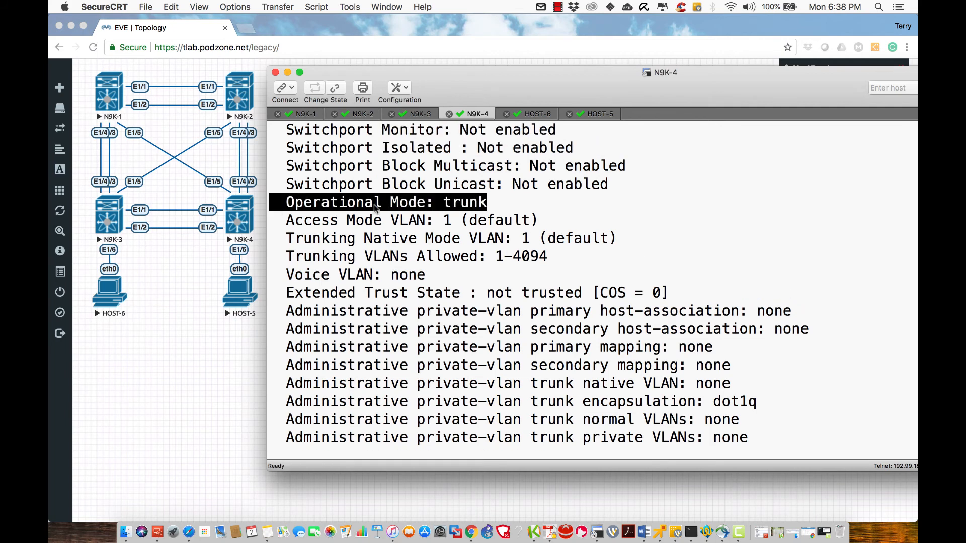
{"action": "scroll", "scroll_direction": "down", "scroll_amount": 3}
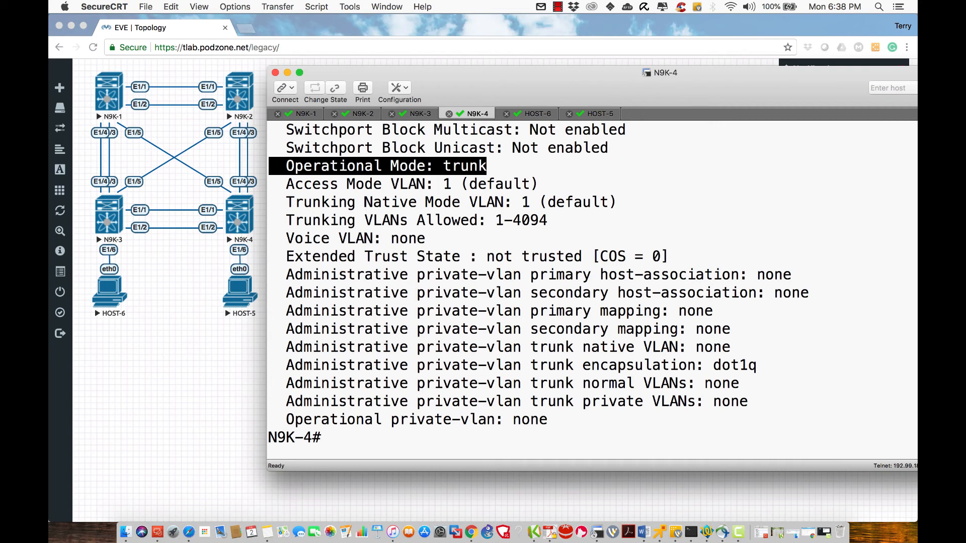
{"action": "mouse_move", "coordinate": [685, 290]}
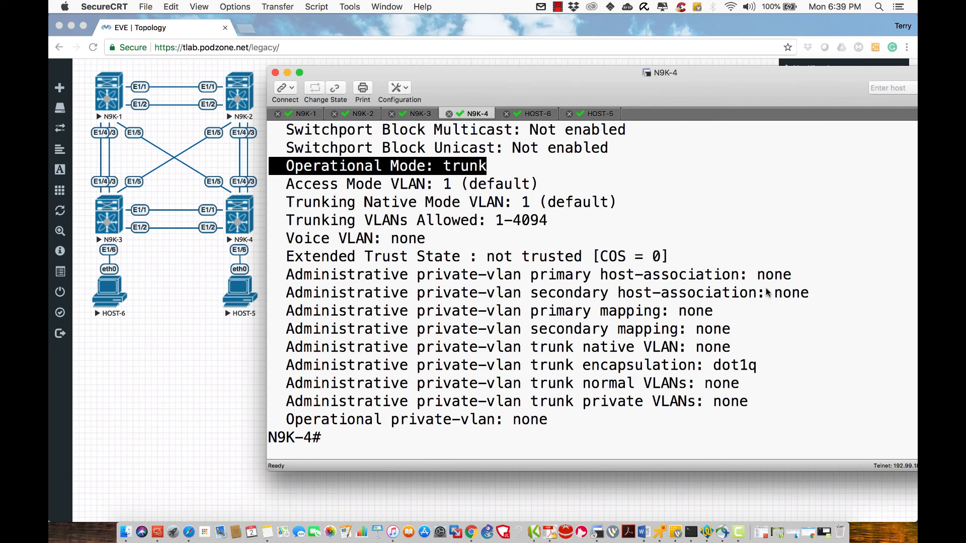
{"action": "mouse_move", "coordinate": [624, 234]}
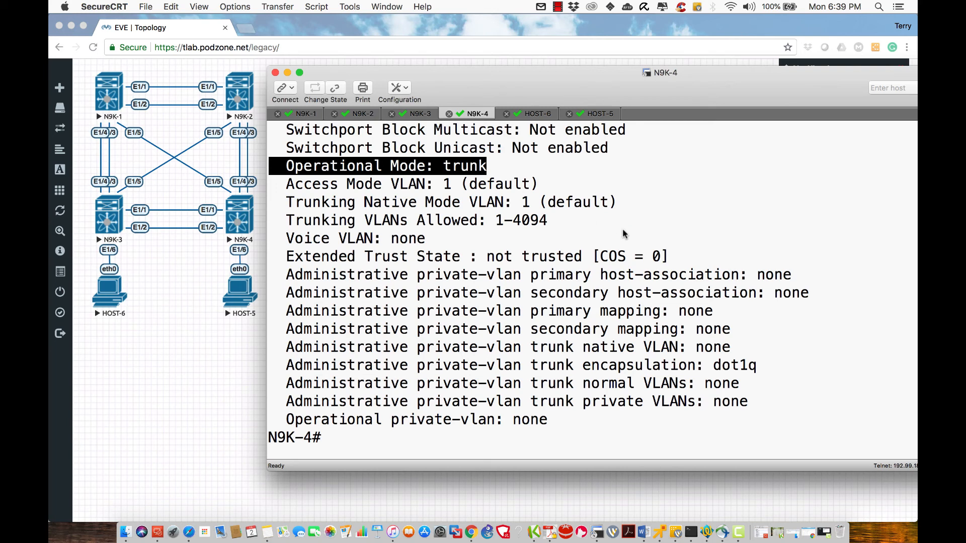
{"action": "mouse_move", "coordinate": [522, 250]}
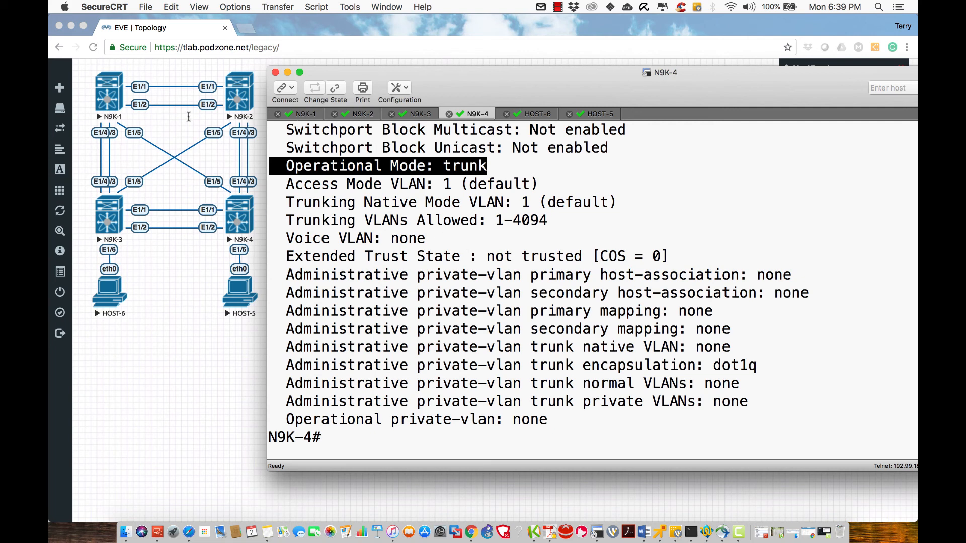
{"action": "mouse_move", "coordinate": [728, 232]}
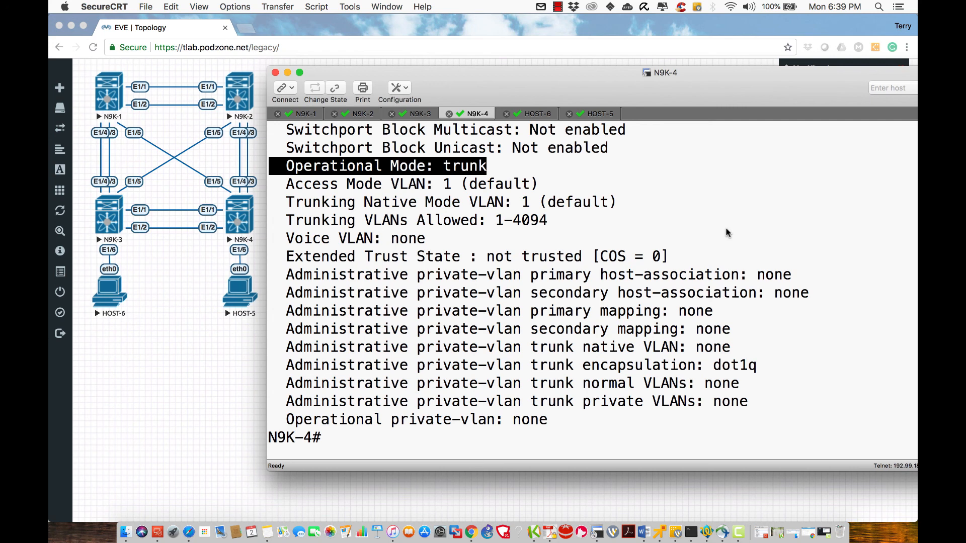
{"action": "mouse_move", "coordinate": [695, 194]}
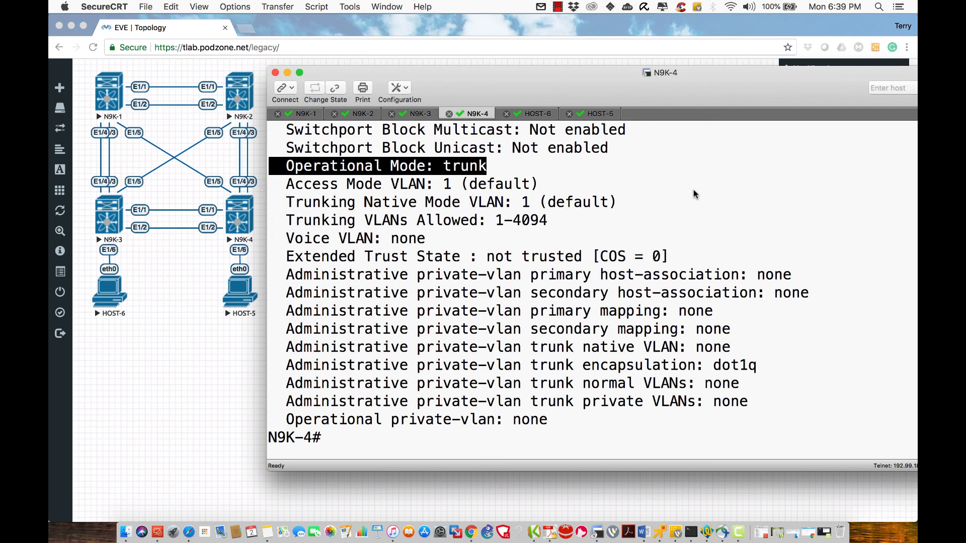
{"action": "mouse_move", "coordinate": [592, 114]}
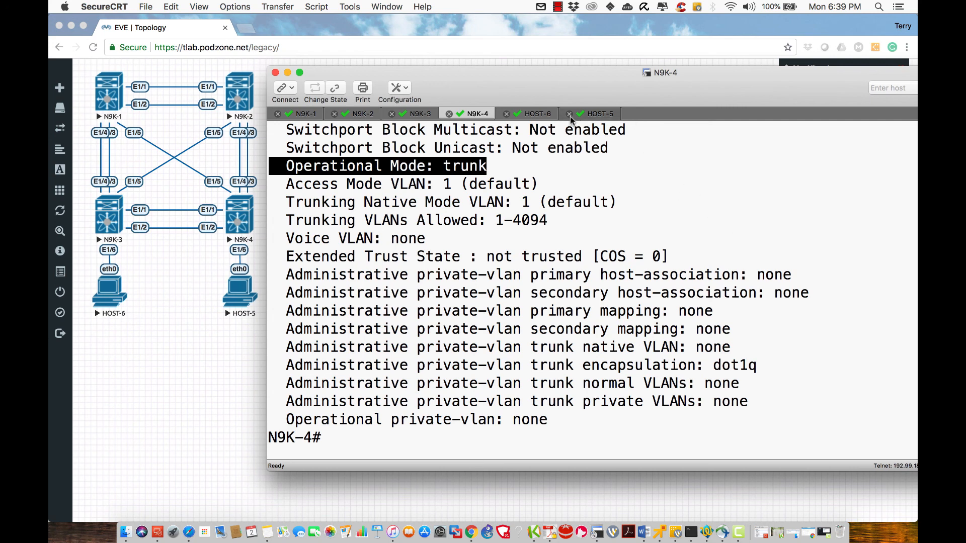
{"action": "mouse_move", "coordinate": [556, 7]}
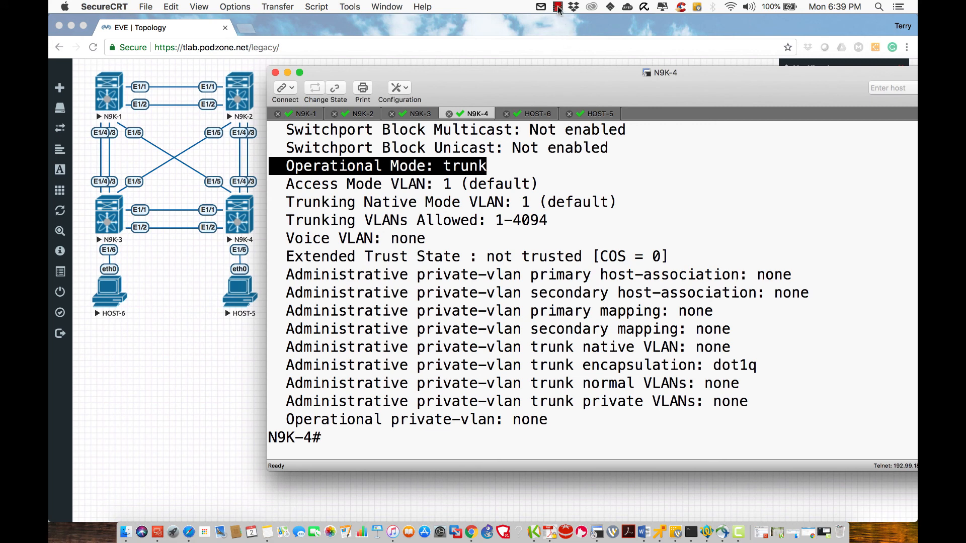
{"action": "left_click", "coordinate": [557, 7]}
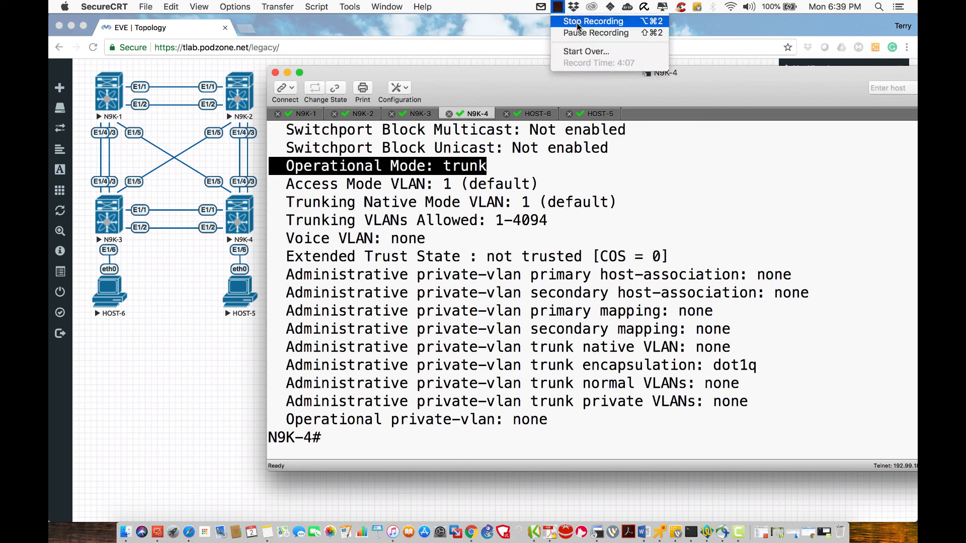